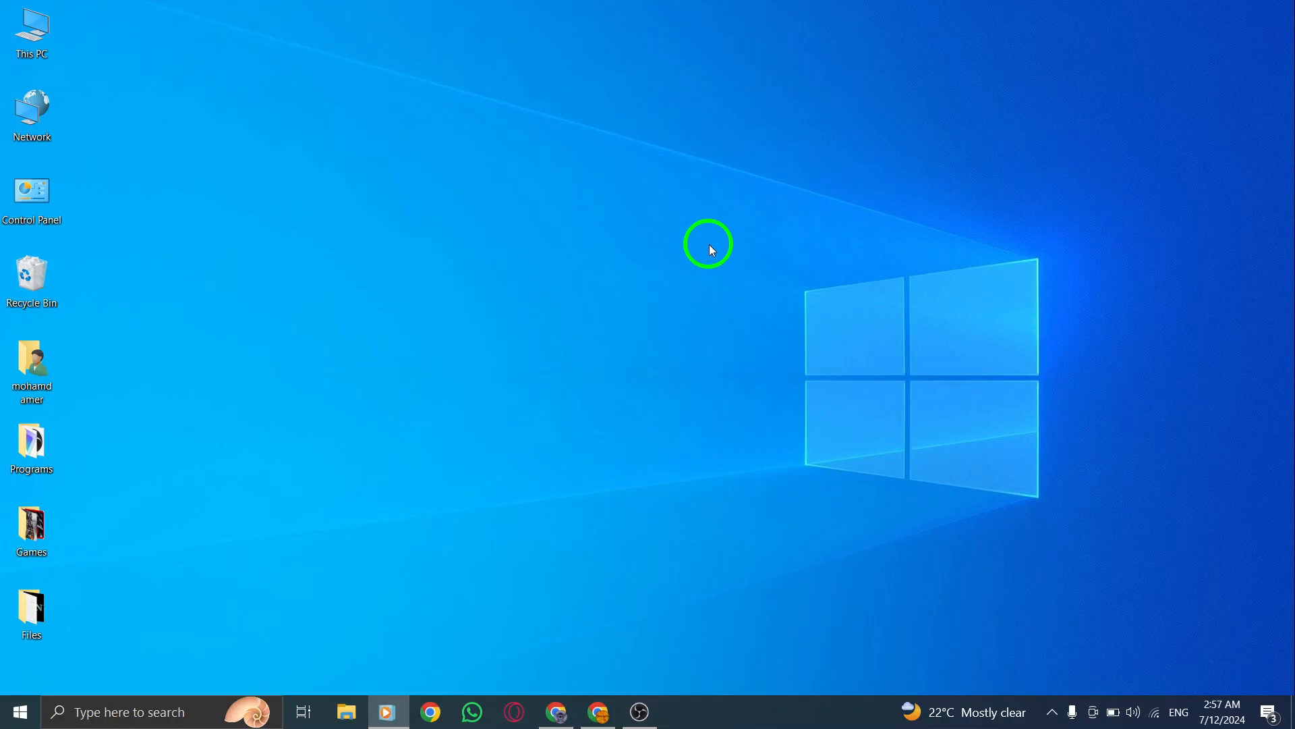
mouse_move(729, 253)
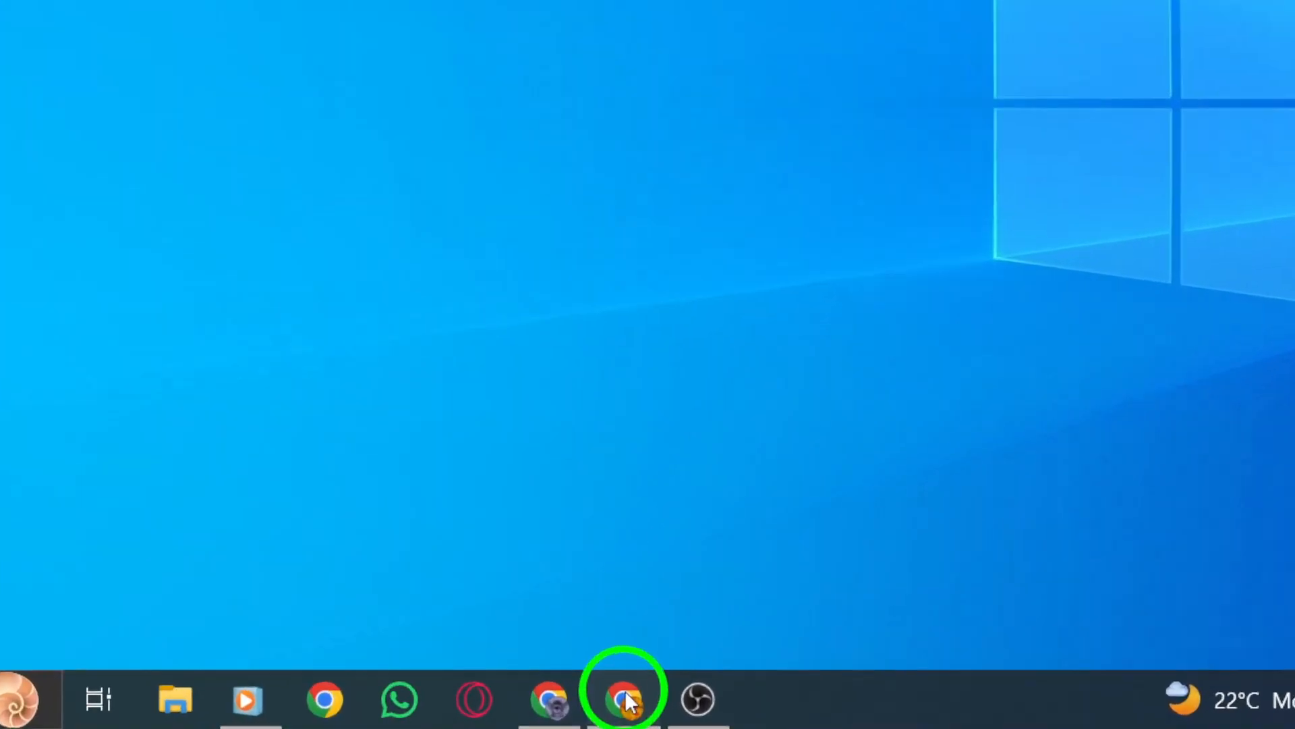
Bring the Chrome window with the Gmail inbox to the front
left_click(623, 700)
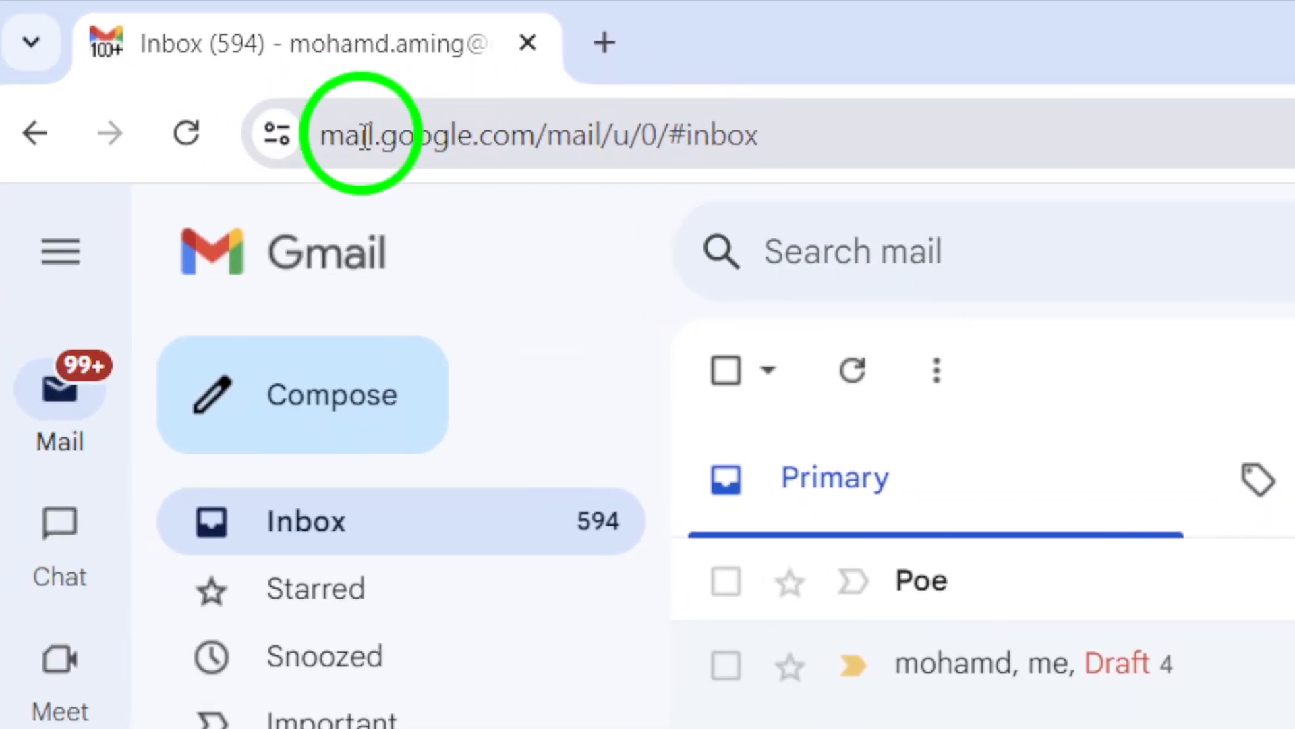
mouse_move(285, 133)
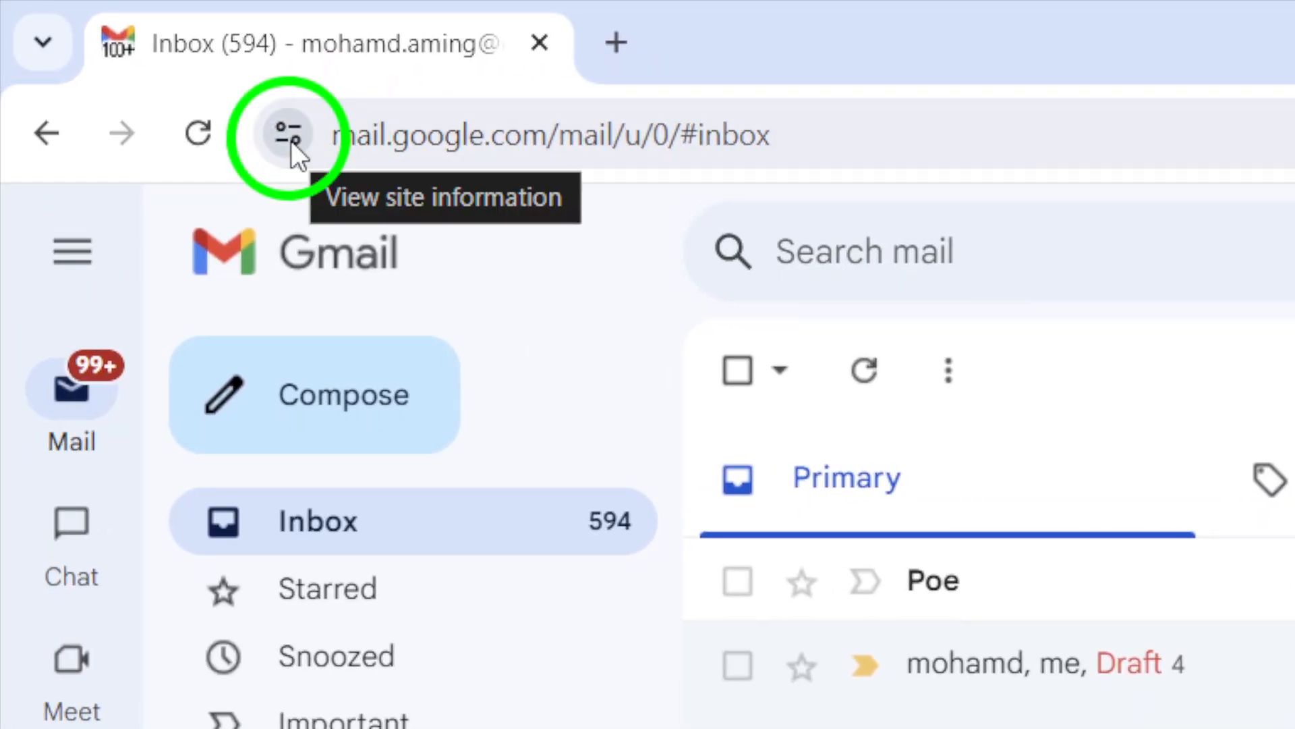
Open the site information panel for mail.google.com from the address bar
left_click(286, 134)
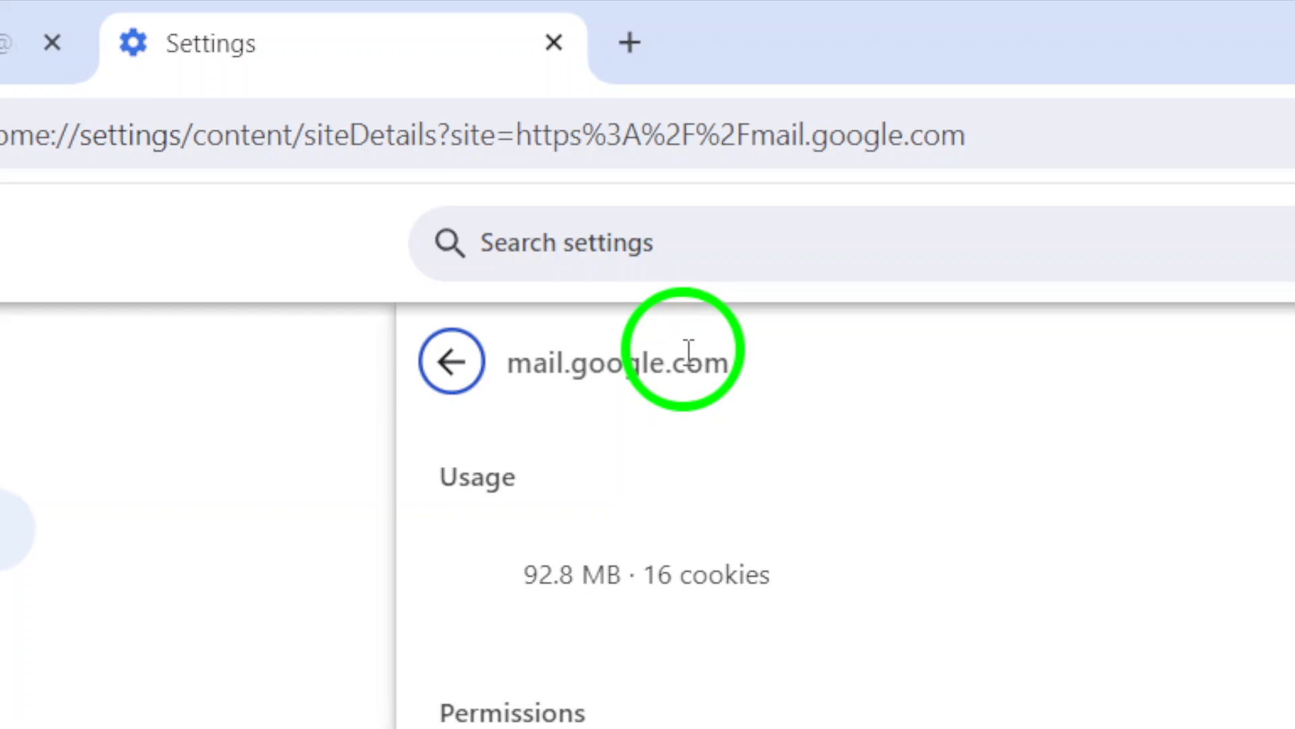
Set the Microphone permission for mail.google.com to Allow and close the settings tab
scroll("down", 3)
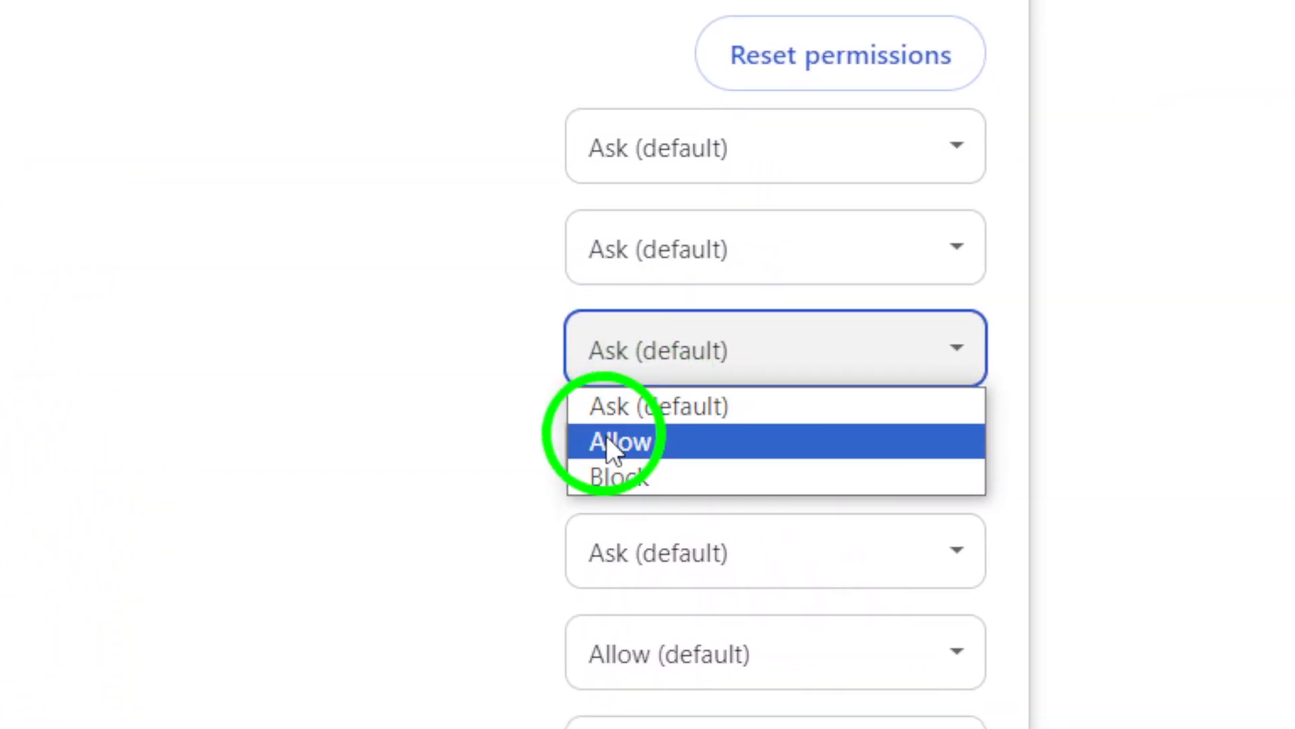
left_click(619, 440)
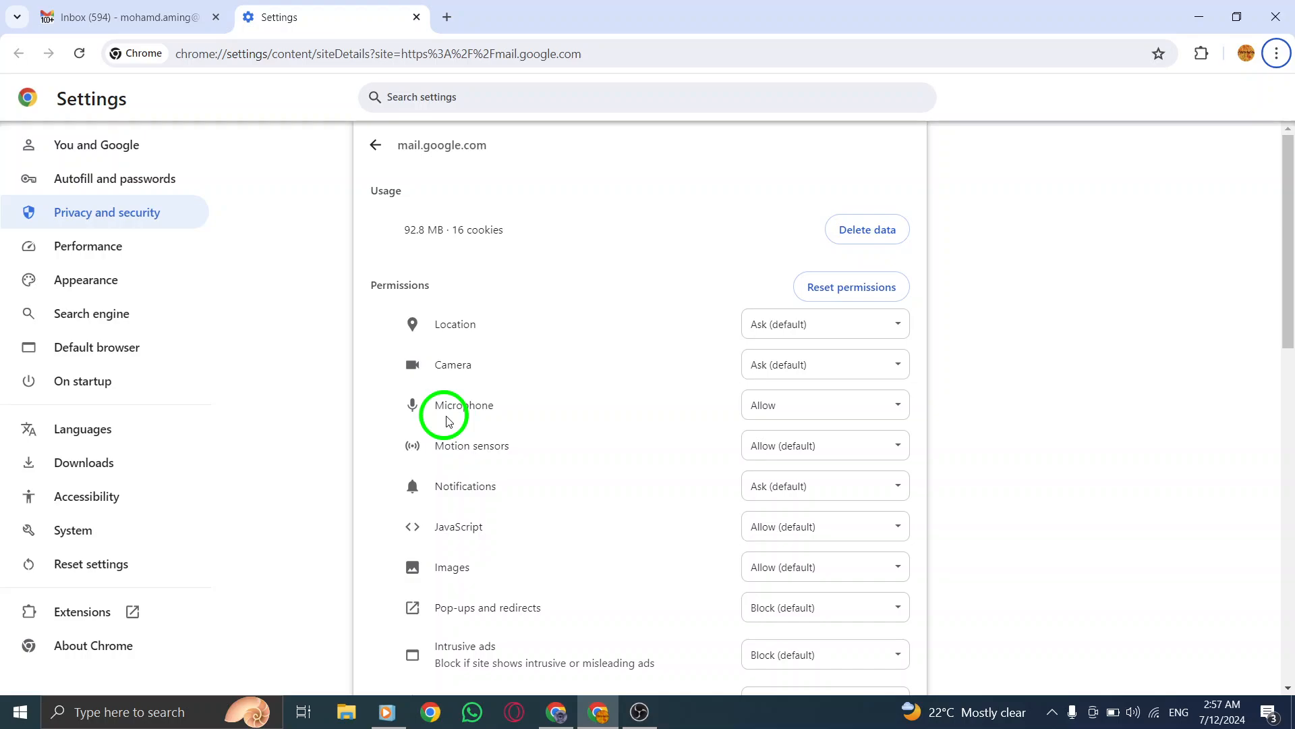
mouse_move(544, 343)
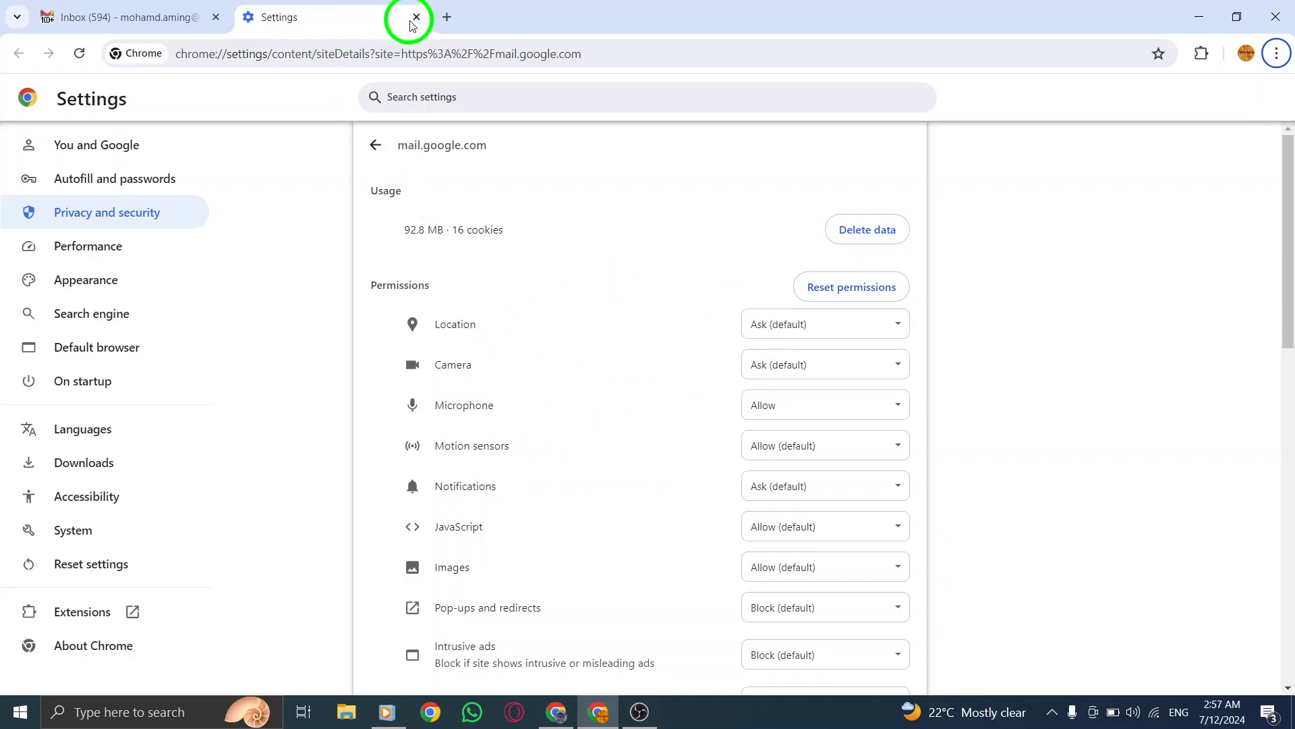
left_click(417, 16)
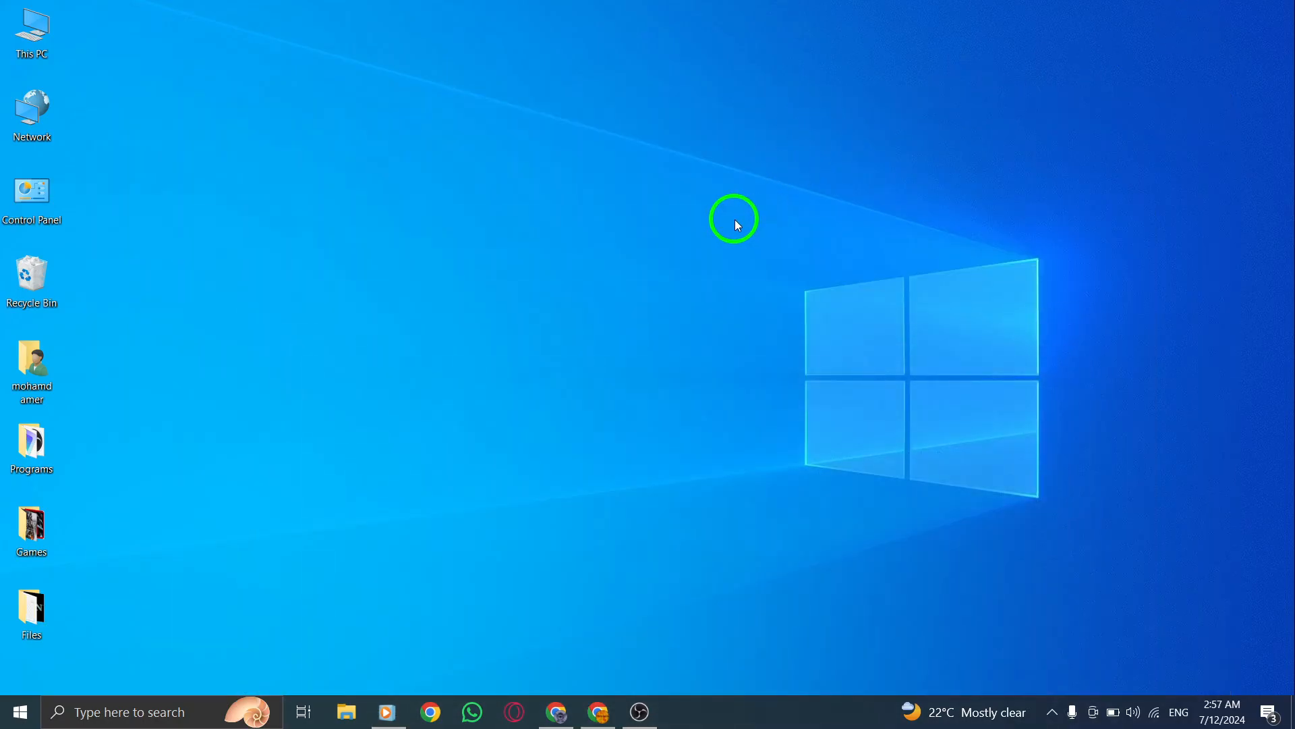
mouse_move(698, 222)
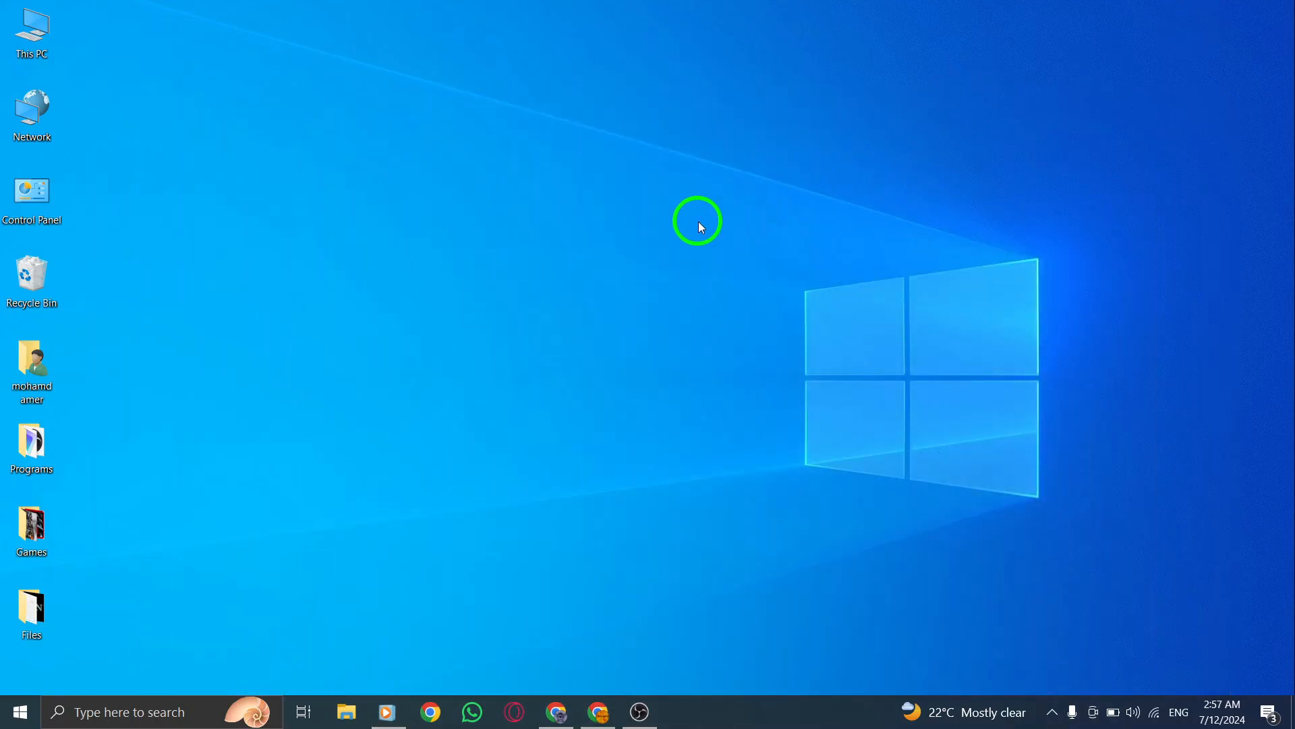